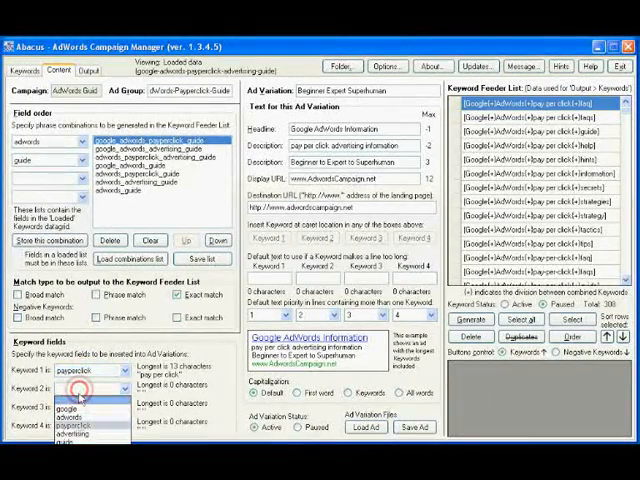
# Pick keywords from the lists for the second and third keyword slots
pyautogui.click(76, 428)
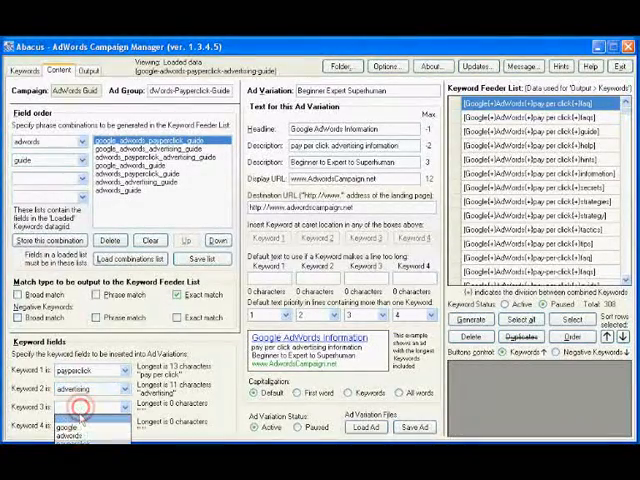
pyautogui.click(80, 428)
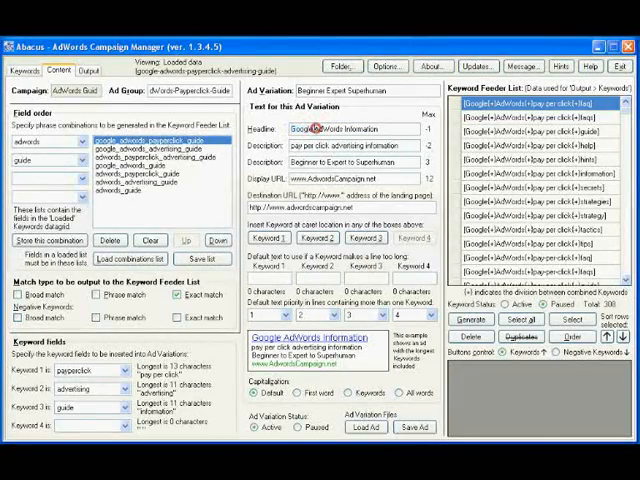
# Select a word in the Headline field to replace it
pyautogui.doubleClick(318, 128)
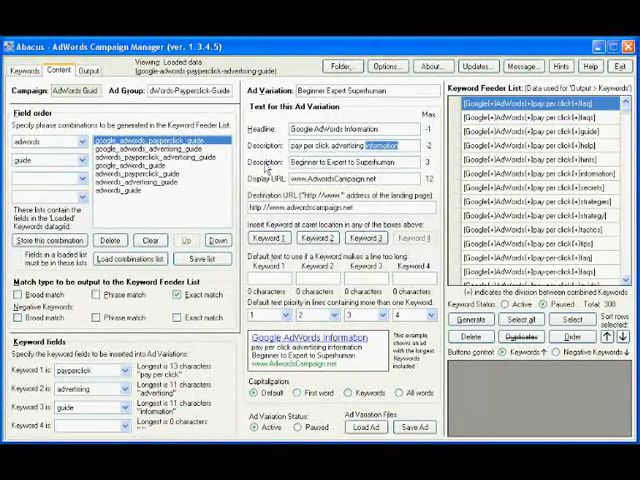
pyautogui.tripleClick(350, 162)
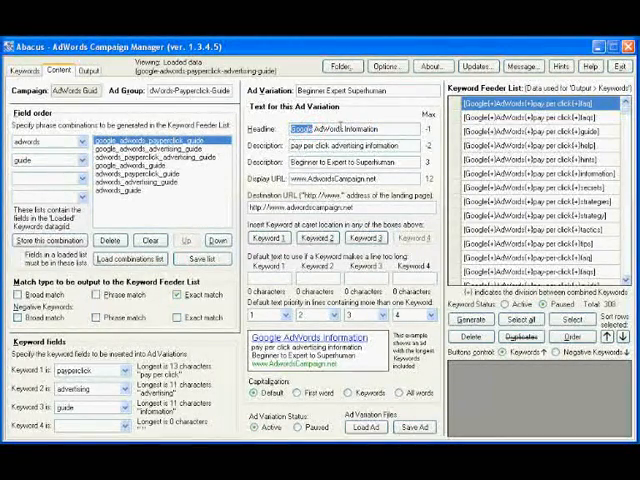
# Edit the Headline to combine Google AdWords text with a keyword placeholder
pyautogui.doubleClick(320, 130)
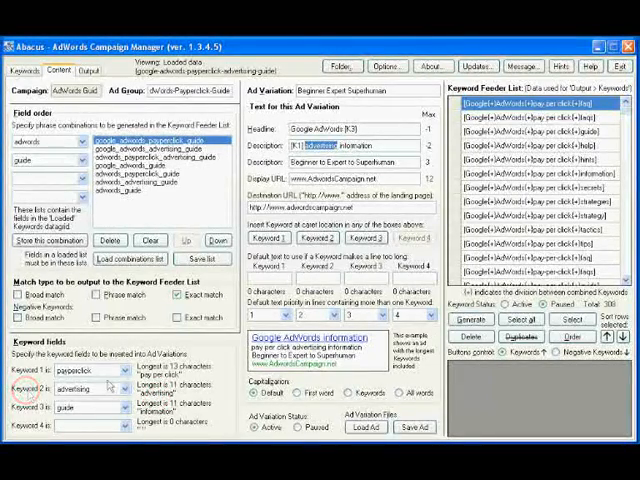
# Insert the [K1] keyword placeholder into the Description field
pyautogui.click(314, 238)
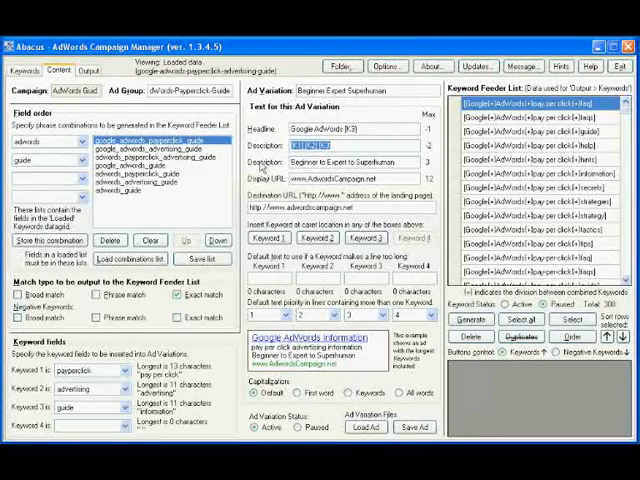
pyautogui.click(340, 162)
pyautogui.write('advice')
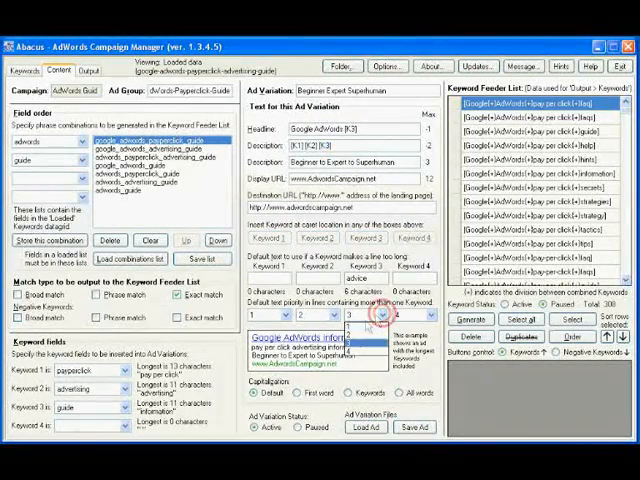
pyautogui.click(382, 316)
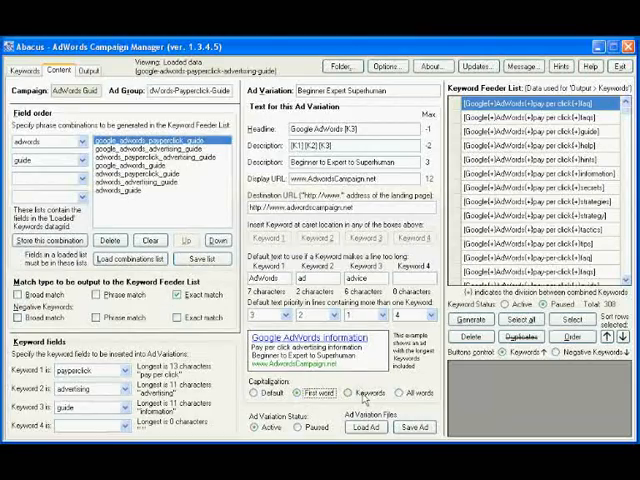
pyautogui.click(348, 392)
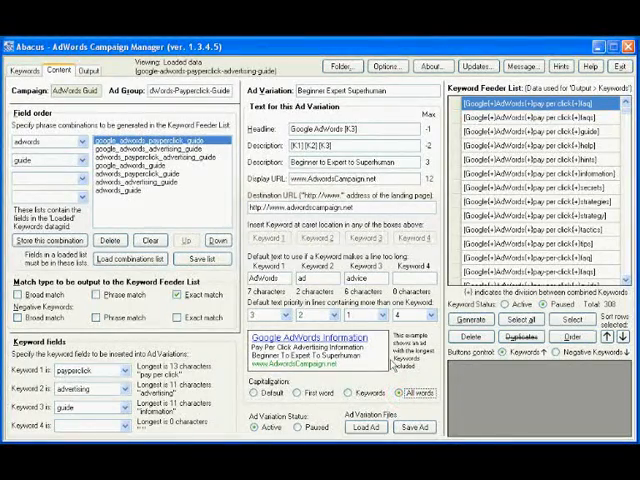
pyautogui.moveTo(338, 370)
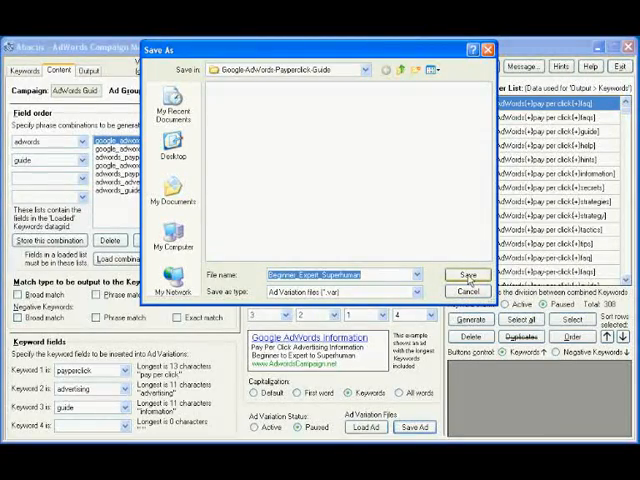
# Save the template as the ad variation file 'Beginner Expert Superhuman'
pyautogui.click(466, 274)
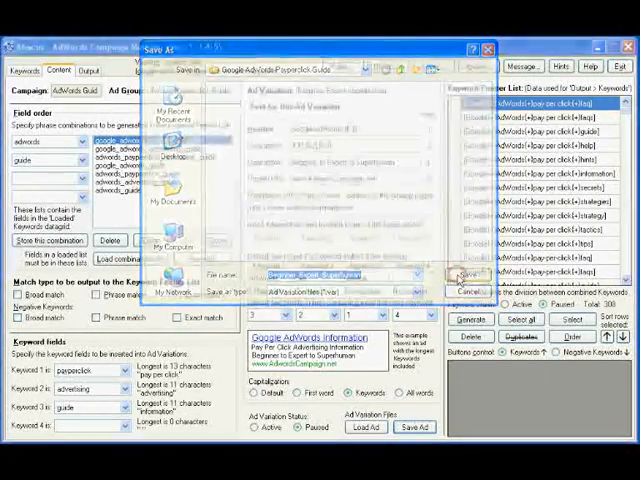